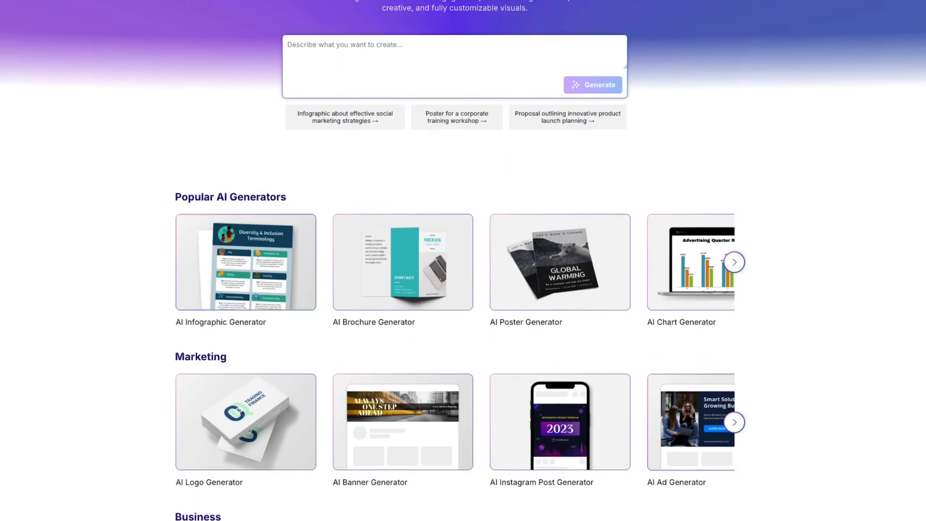
{"action": "scroll", "scroll_direction": "down", "scroll_amount": 3}
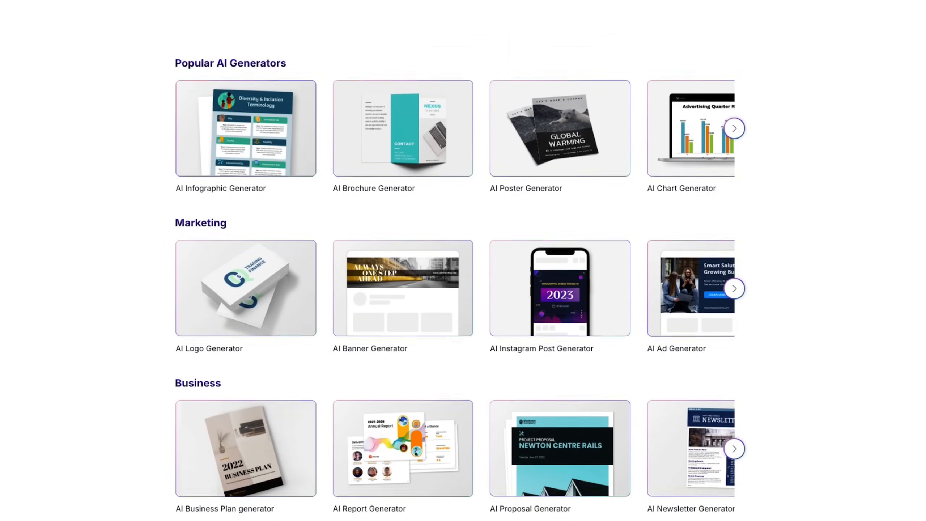
{"action": "scroll", "scroll_direction": "down", "scroll_amount": 3}
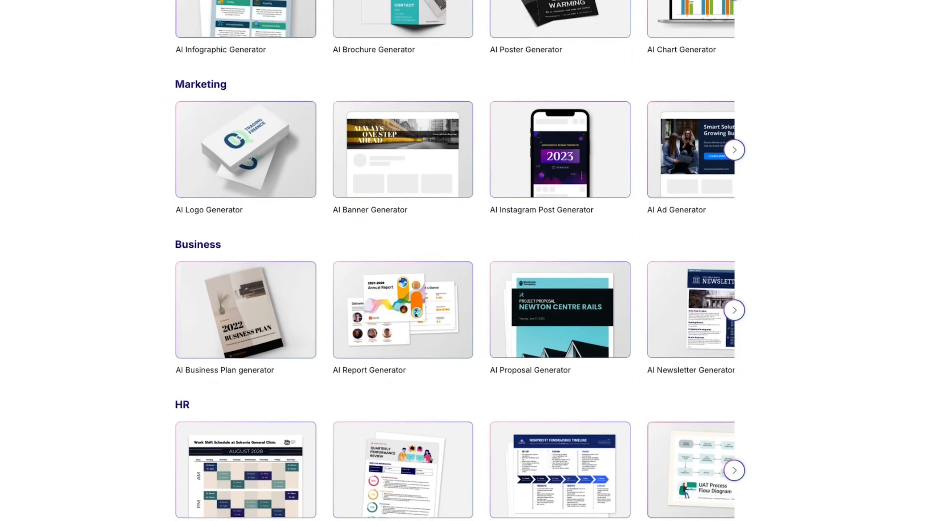
{"action": "scroll", "scroll_direction": "down", "scroll_amount": 3}
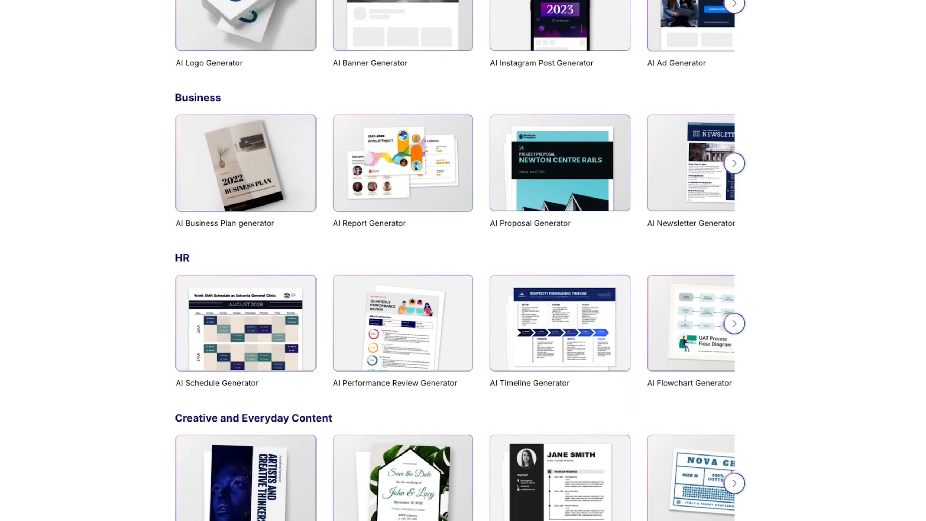